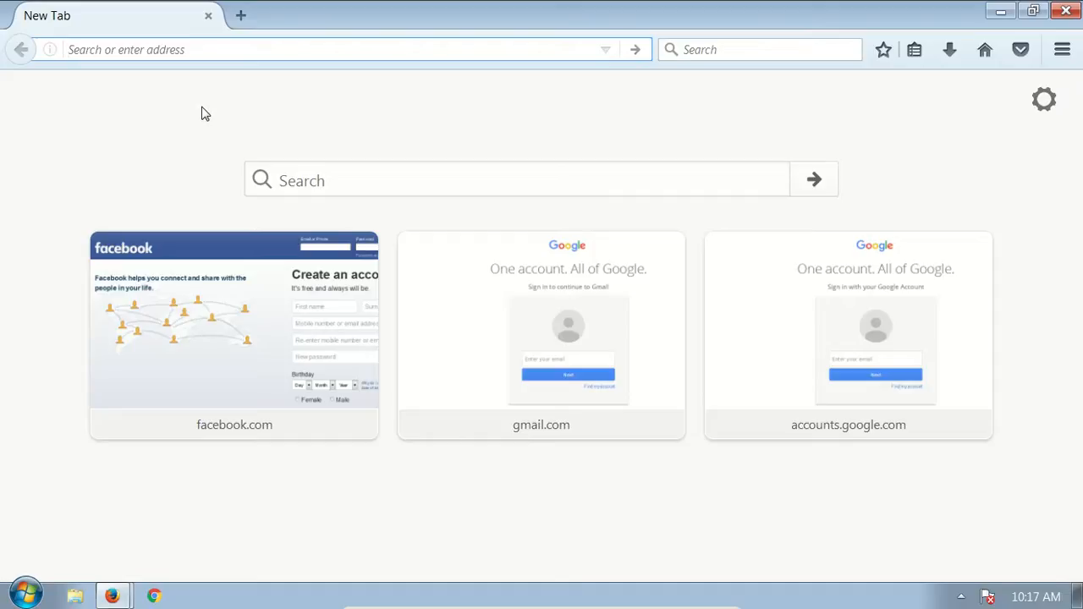
Go to facebook.com from the address bar to reach the sign-in page
left_click(338, 49)
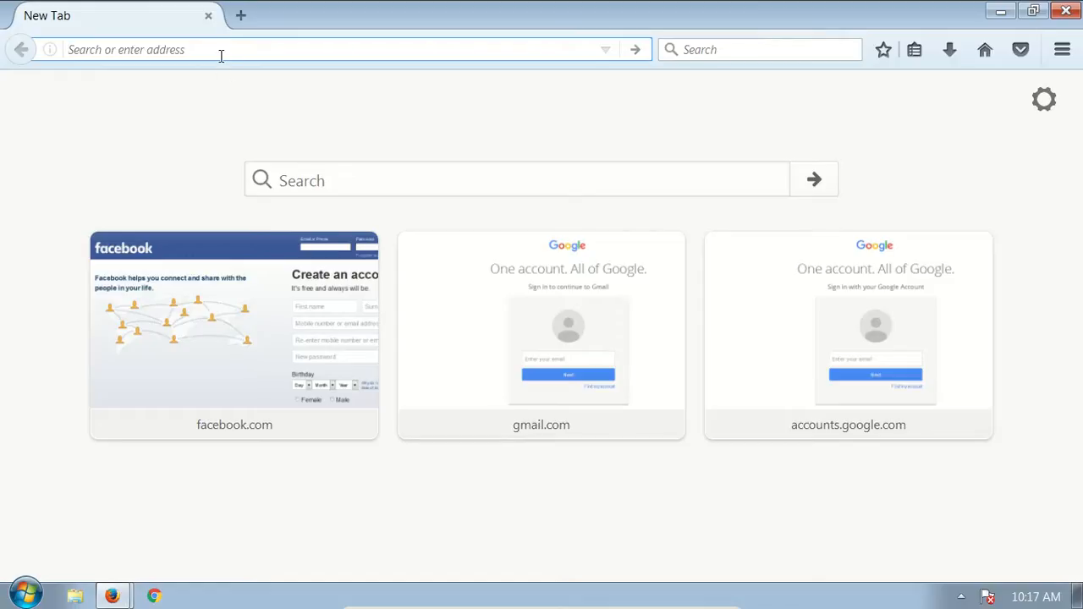
type("f")
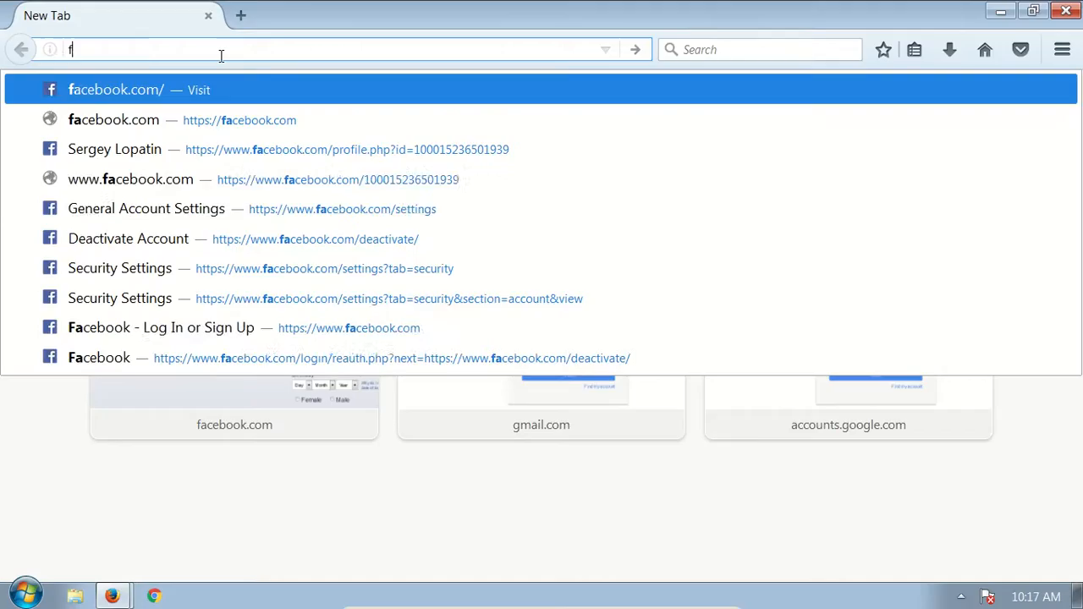
type("acebook.com/")
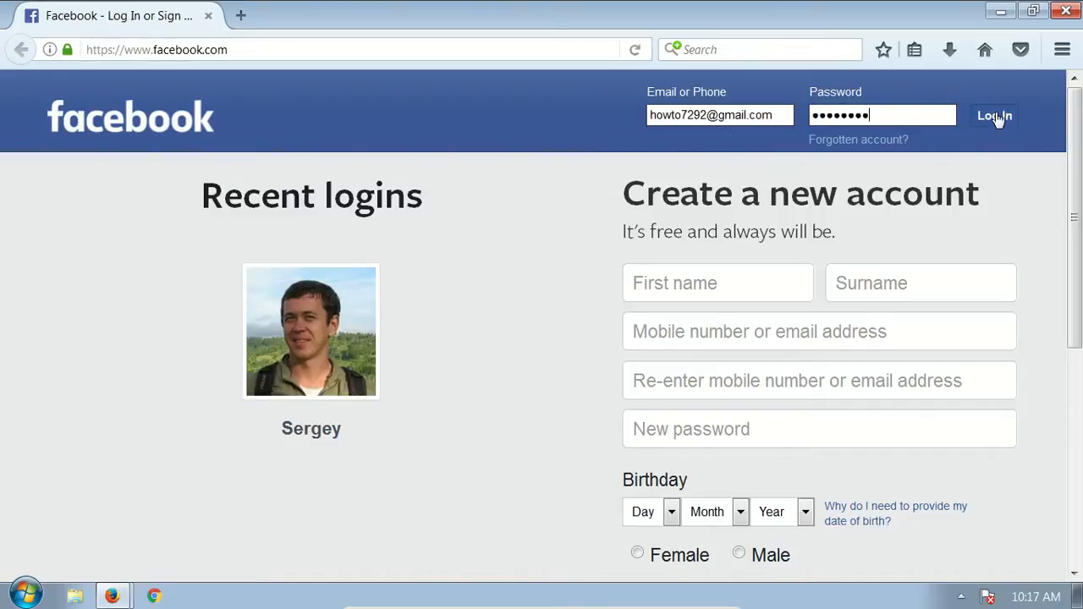
Log in and reach General Account Settings via the top-right account menu
left_click(993, 115)
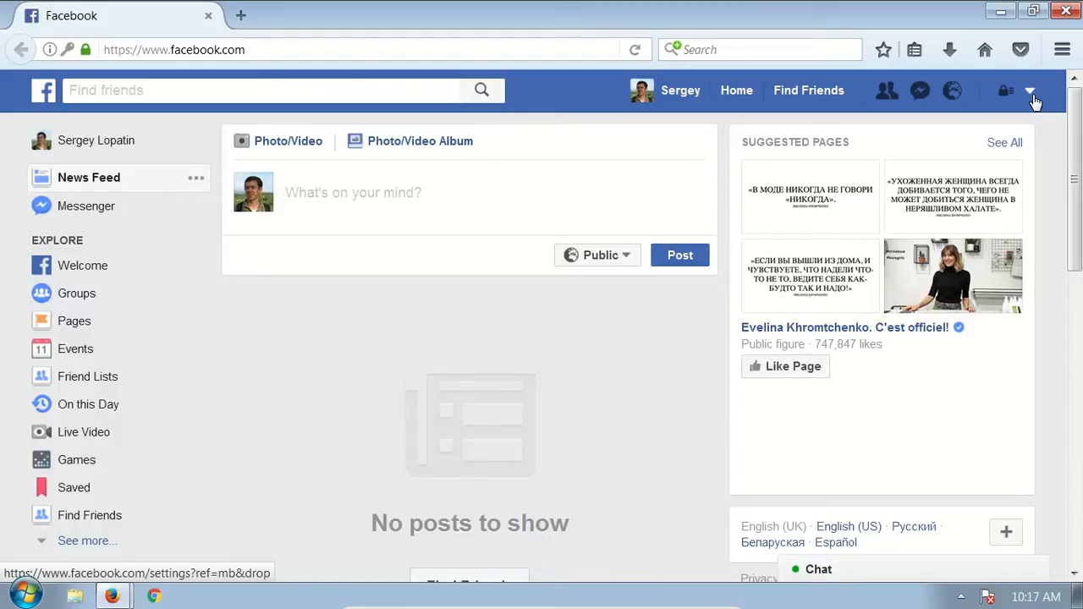
left_click(1029, 91)
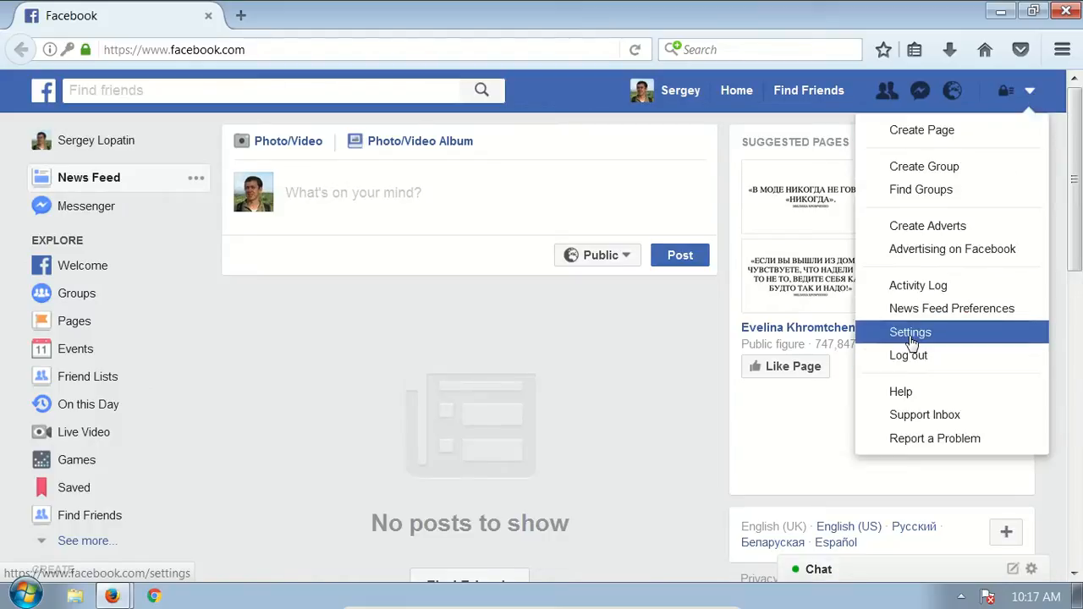
left_click(911, 331)
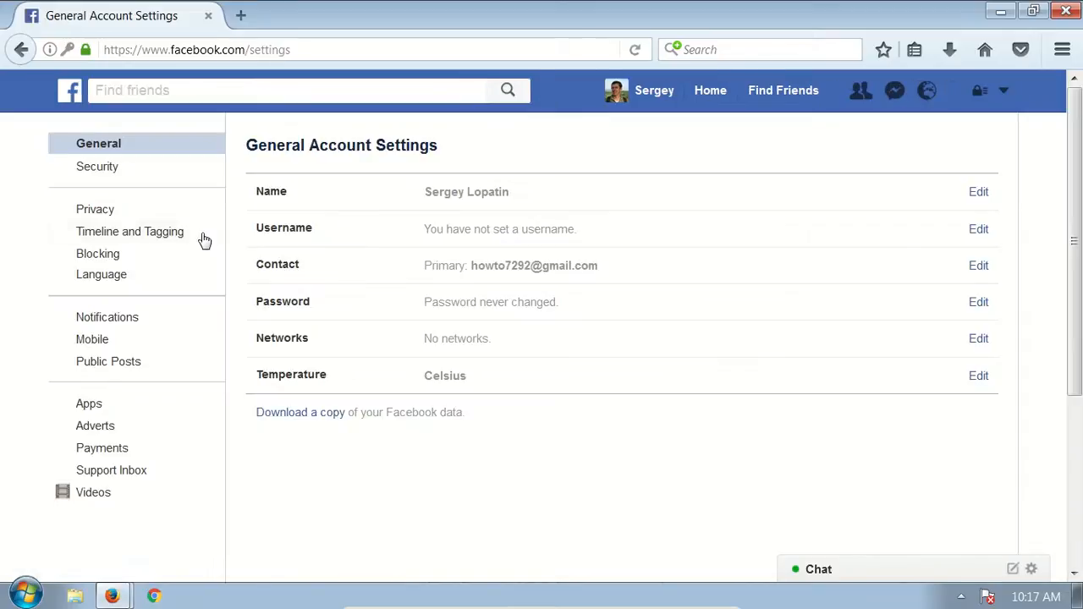
mouse_move(98, 166)
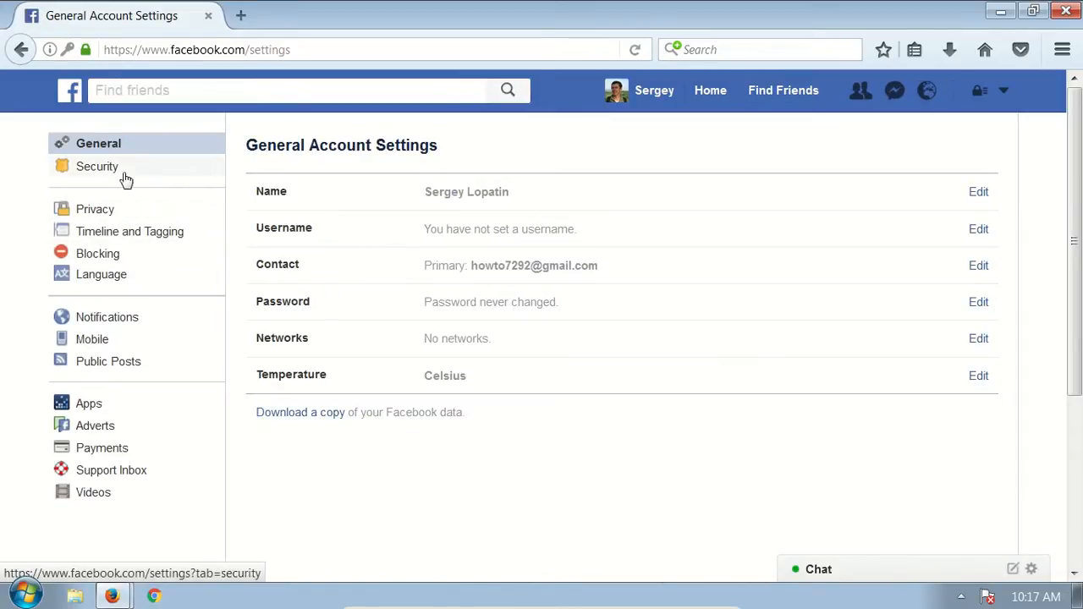
In Security Settings, expand 'Deactivate your account' and follow its deactivate link
left_click(99, 165)
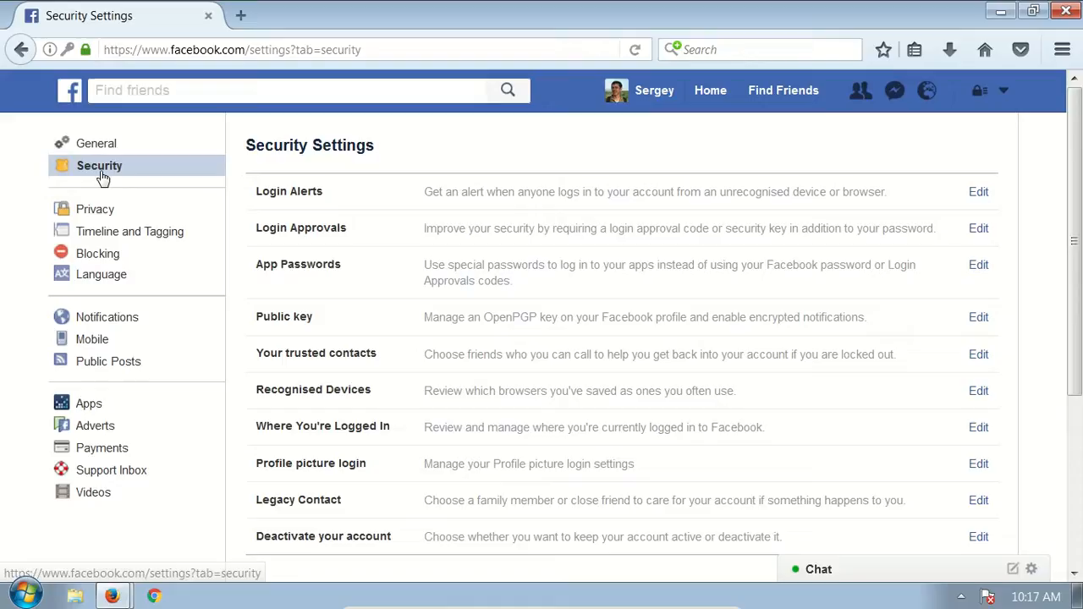
scroll("down", 3)
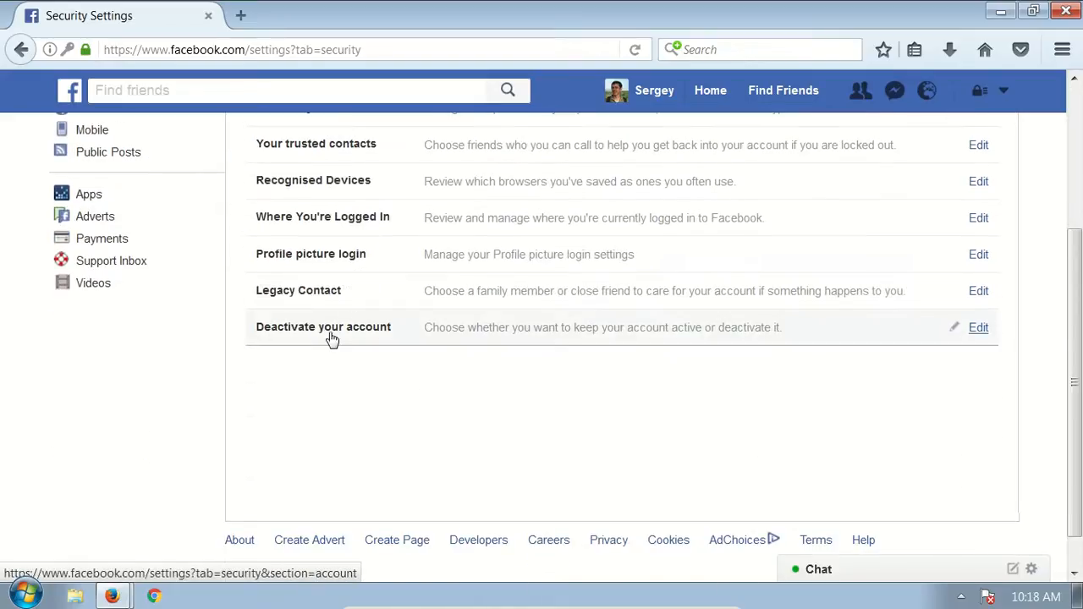
mouse_move(964, 335)
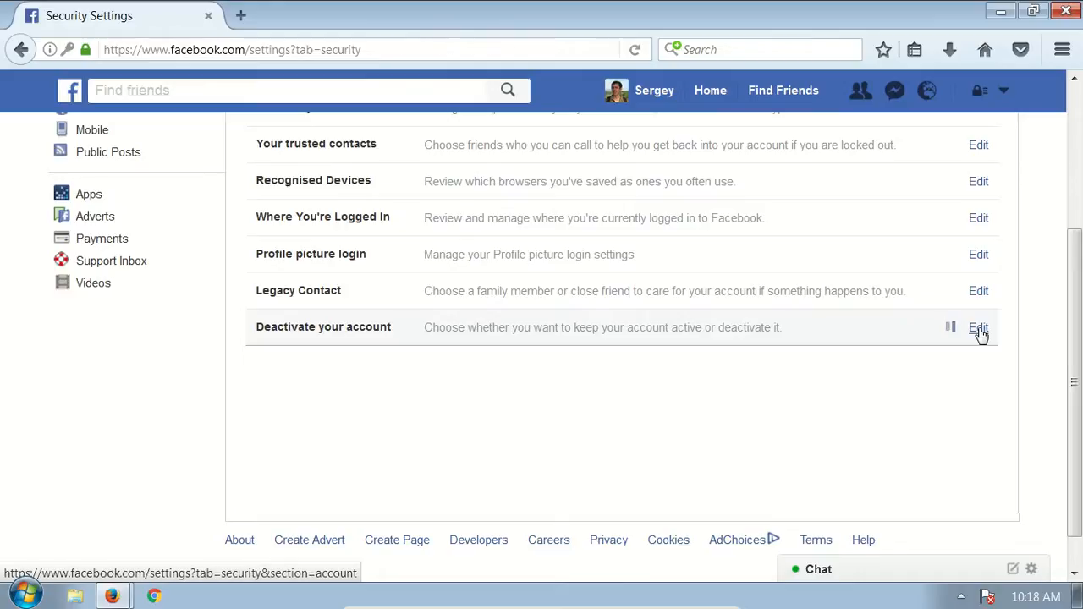
left_click(978, 328)
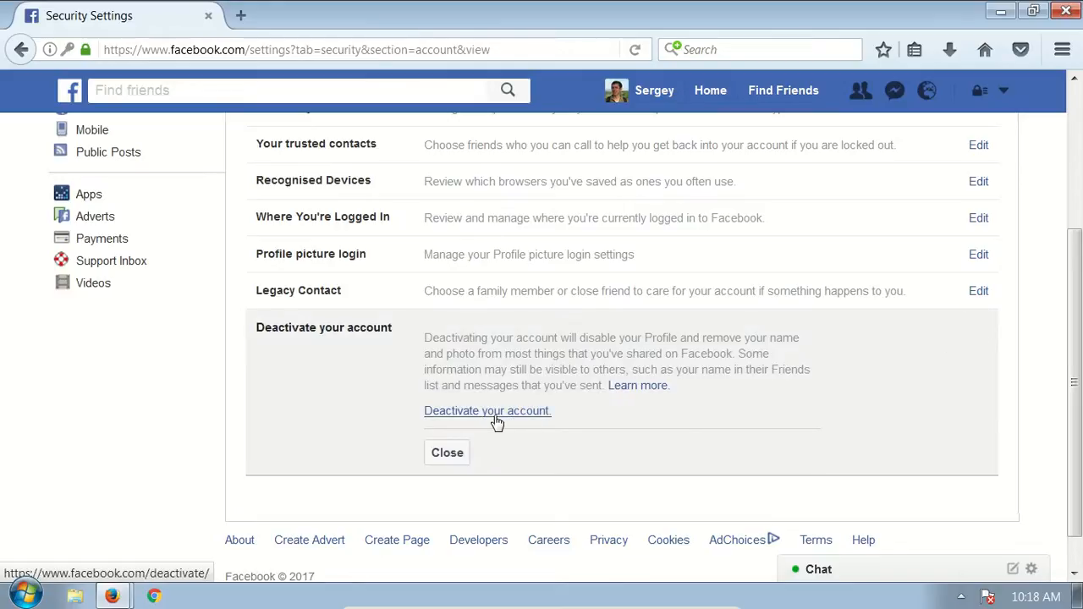
left_click(487, 411)
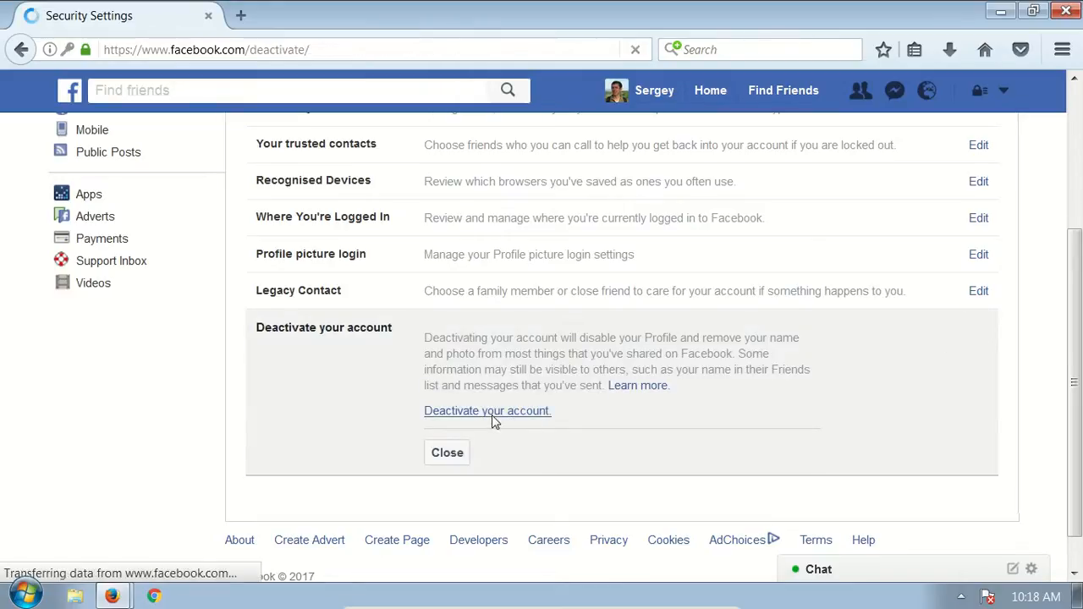
Select 'I spend too much time using Facebook.' as the reason and dismiss the tip popup
left_click(487, 411)
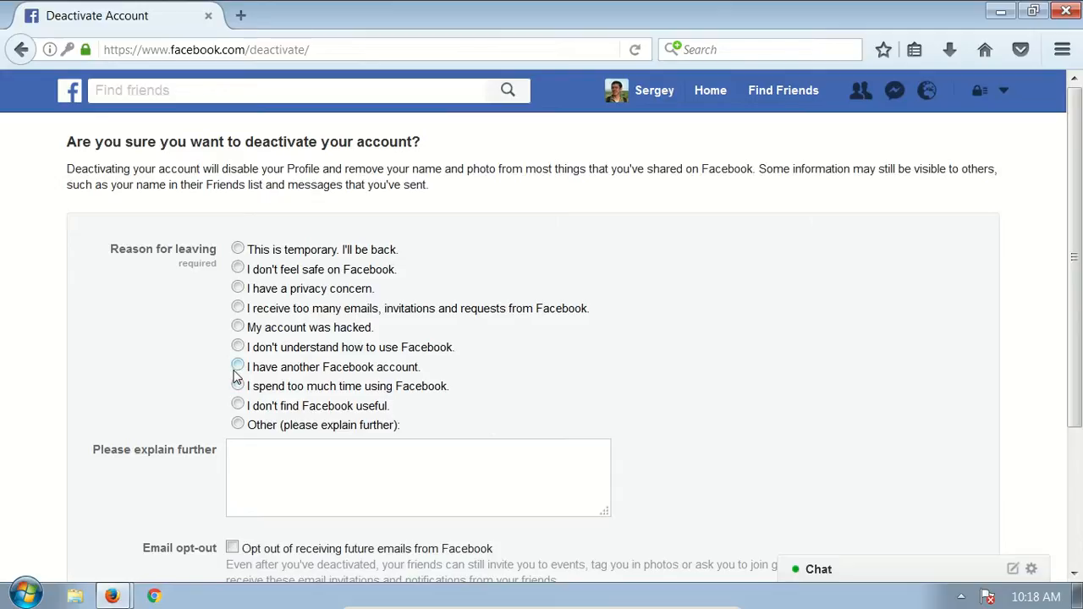
mouse_move(211, 374)
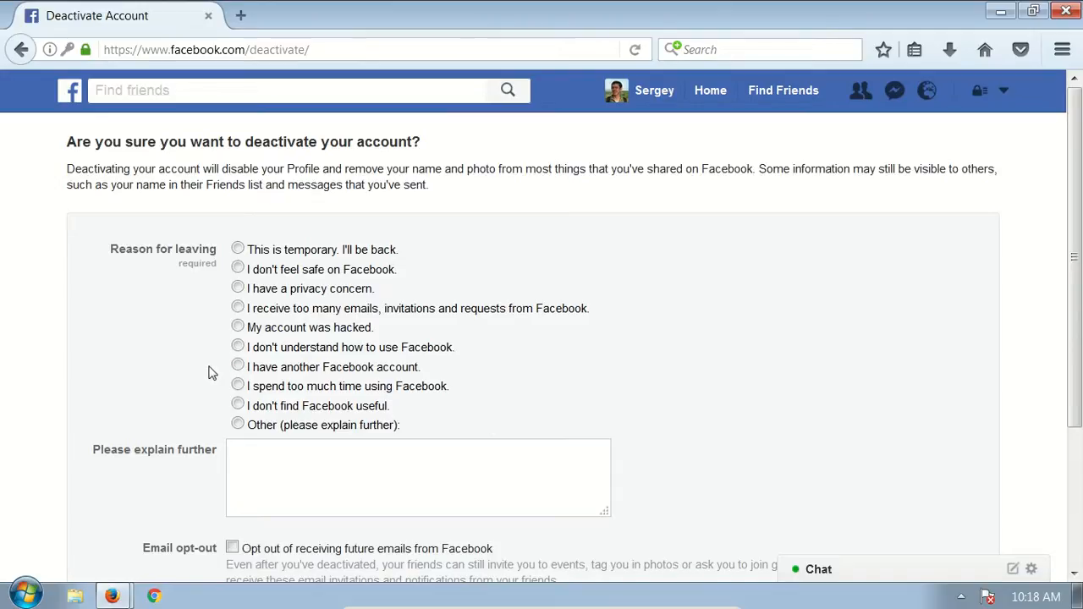
left_click(236, 345)
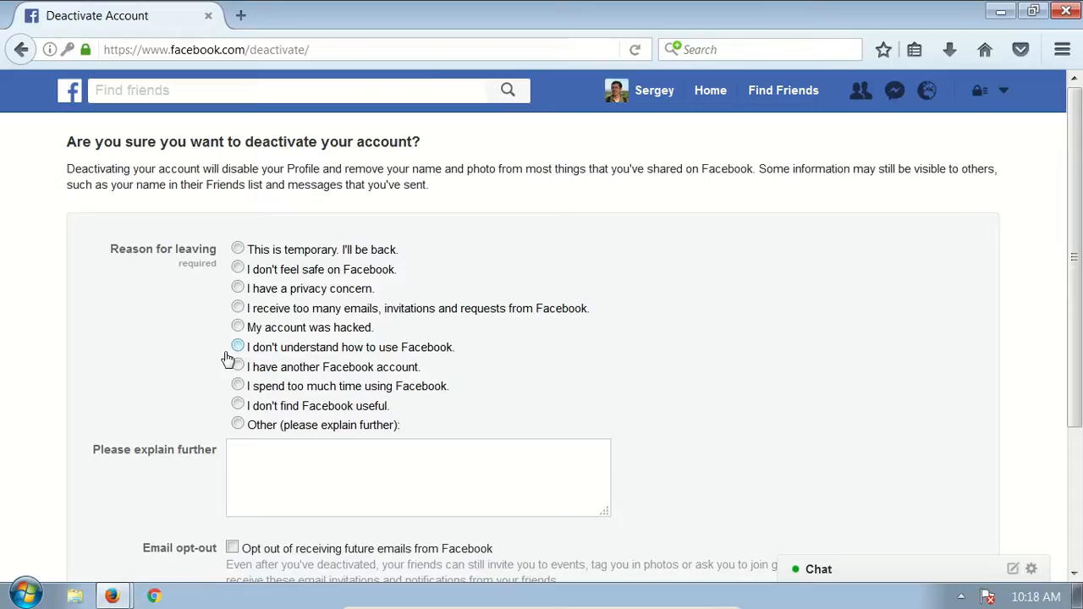
mouse_move(213, 362)
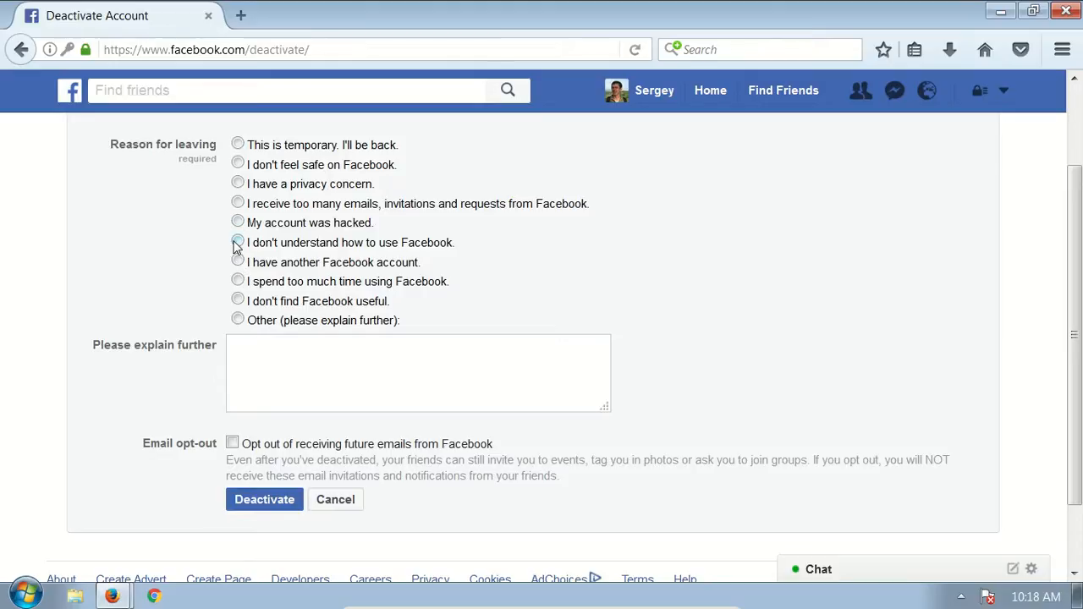
left_click(236, 281)
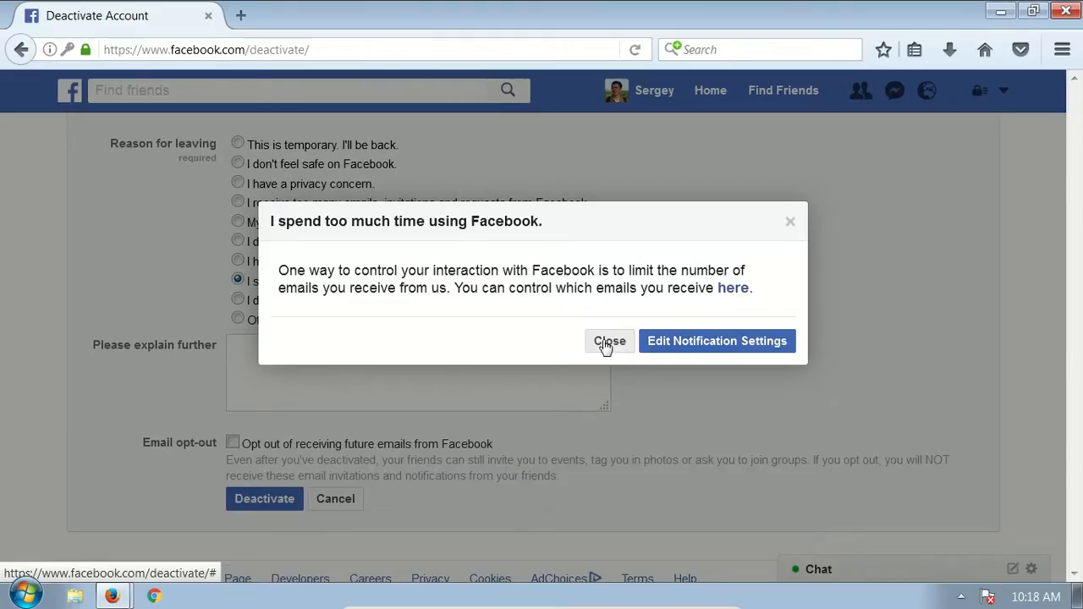
left_click(609, 342)
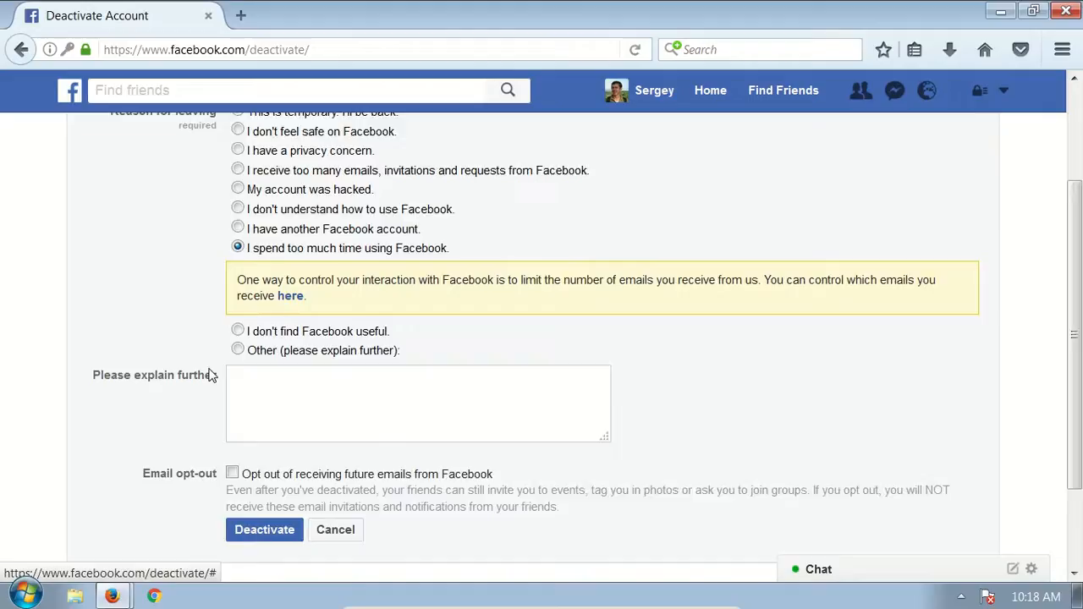
scroll("down", 3)
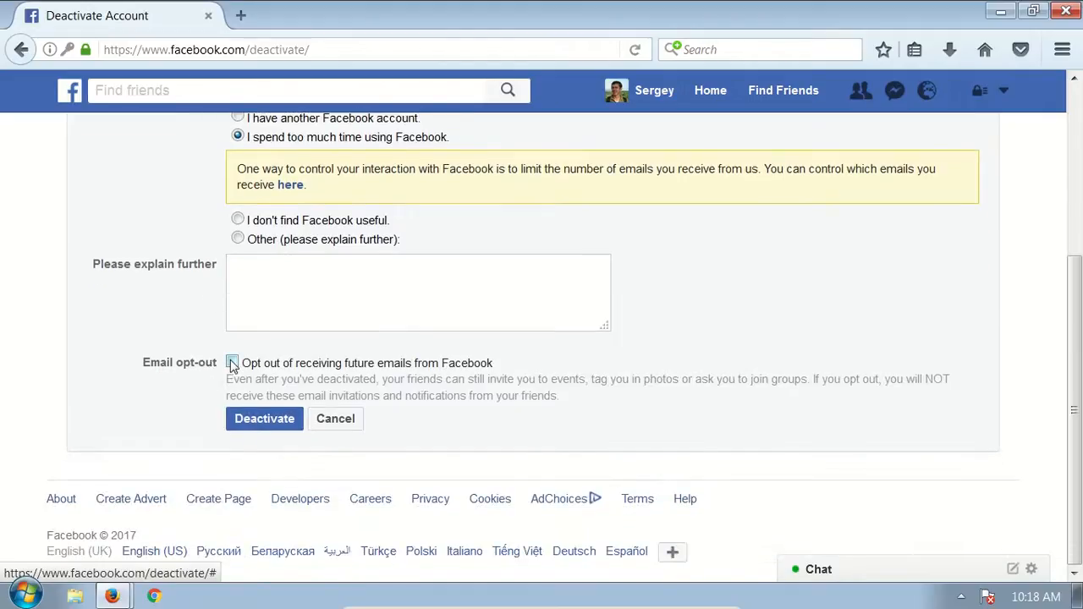
Tick the email opt-out, submit Deactivate and confirm with Deactivate Now
left_click(232, 362)
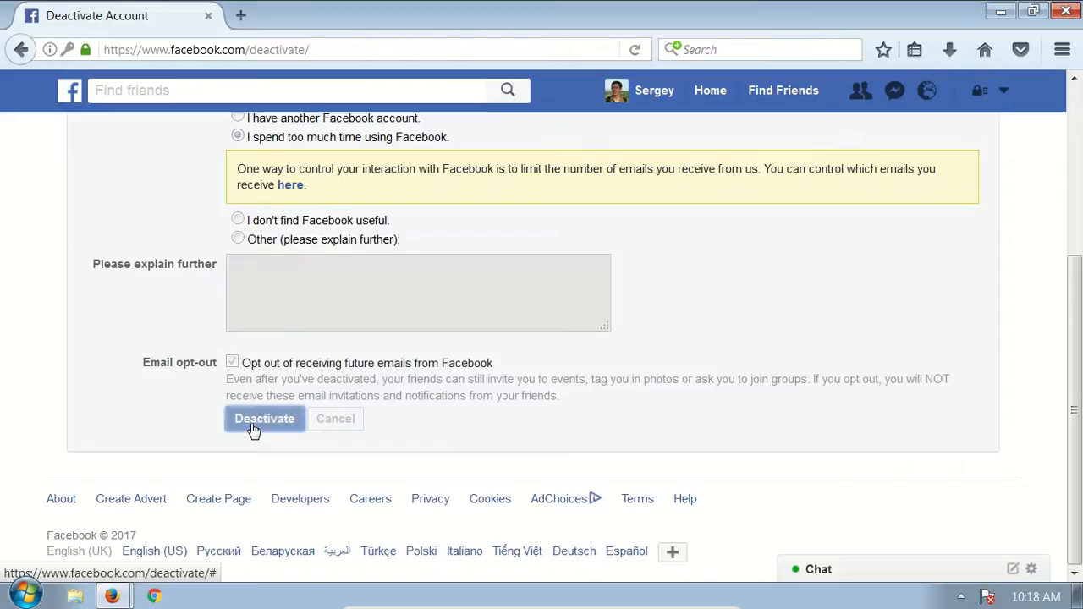
left_click(264, 418)
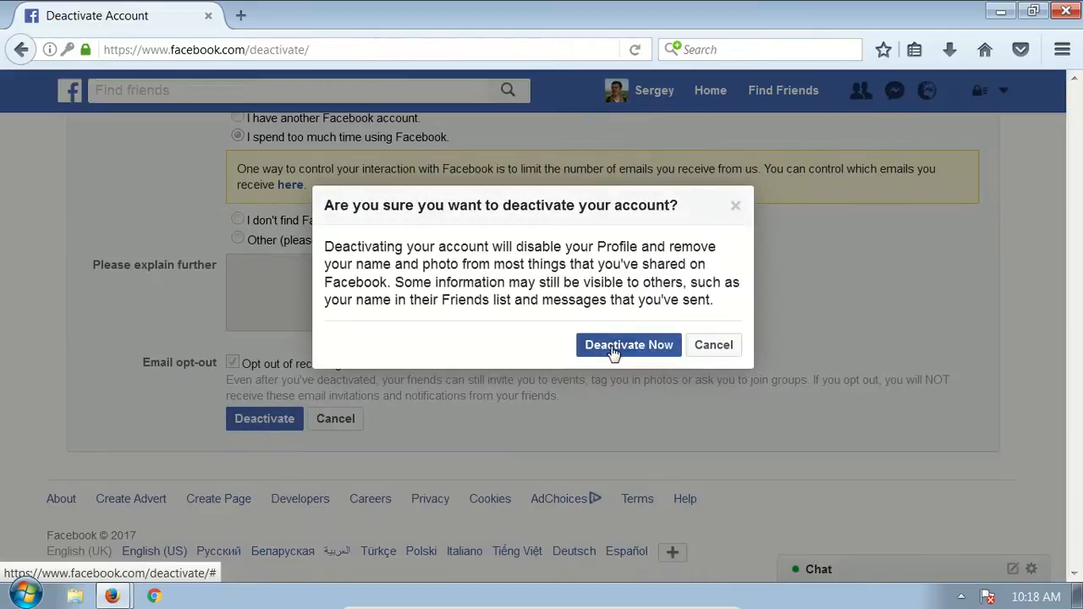
left_click(714, 345)
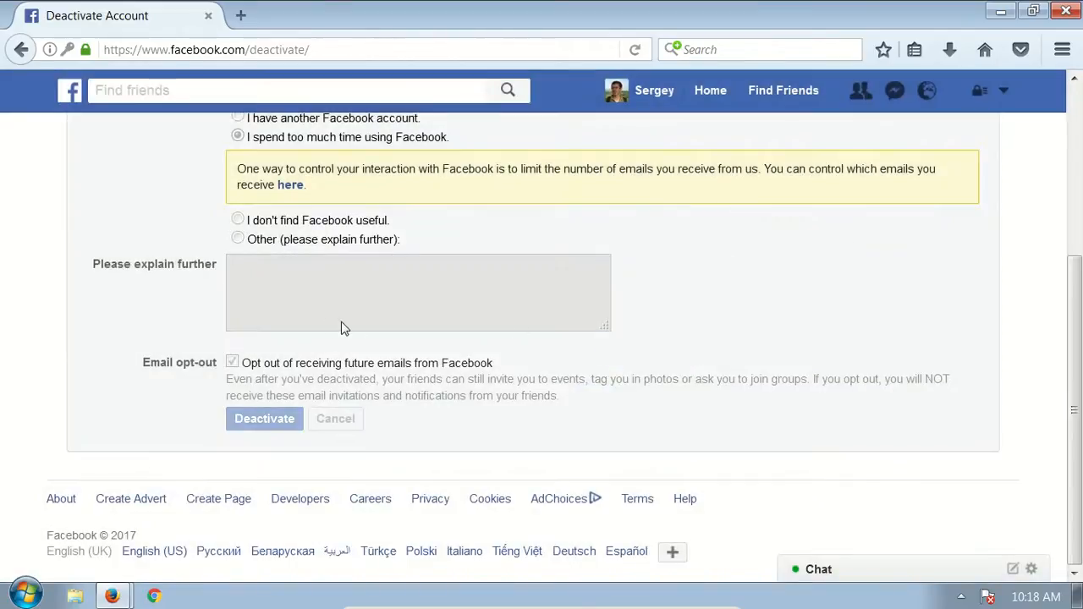
scroll("up", 3)
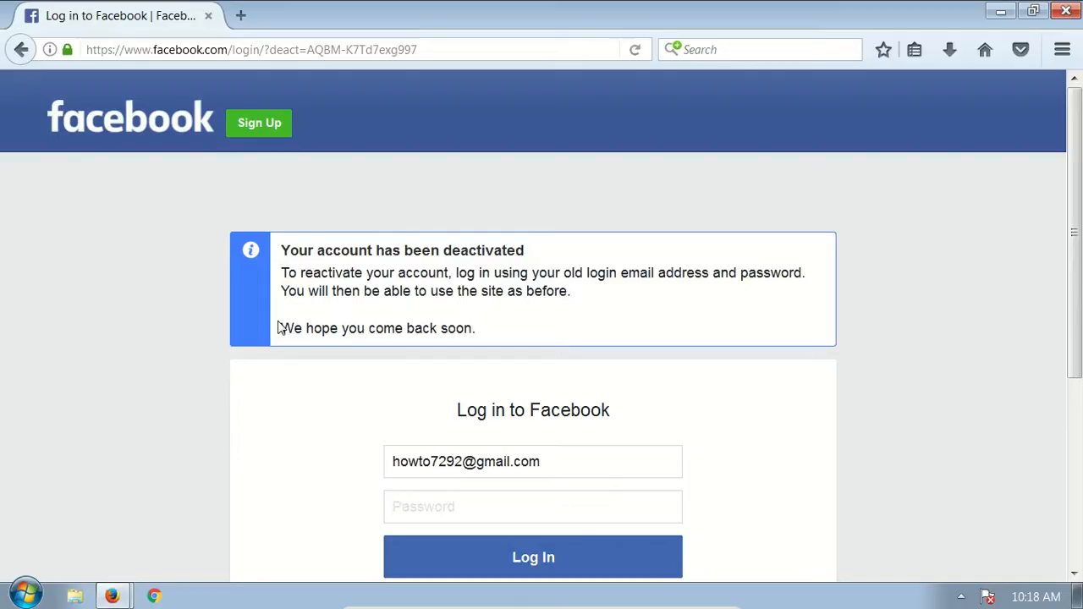
mouse_move(326, 399)
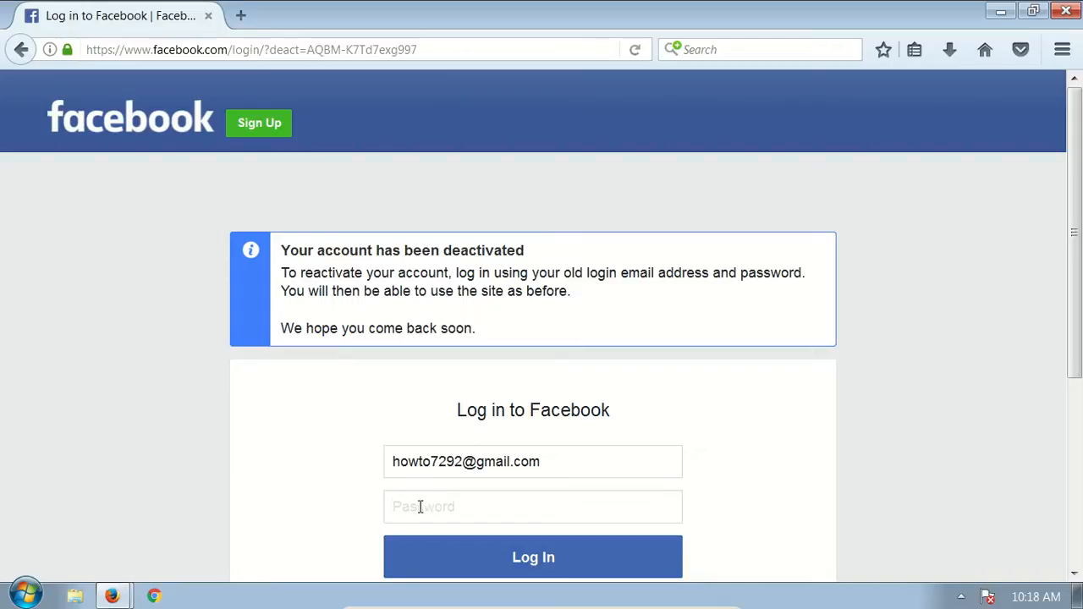
On the deactivated-account login page, place the cursor in the Password field
left_click(532, 506)
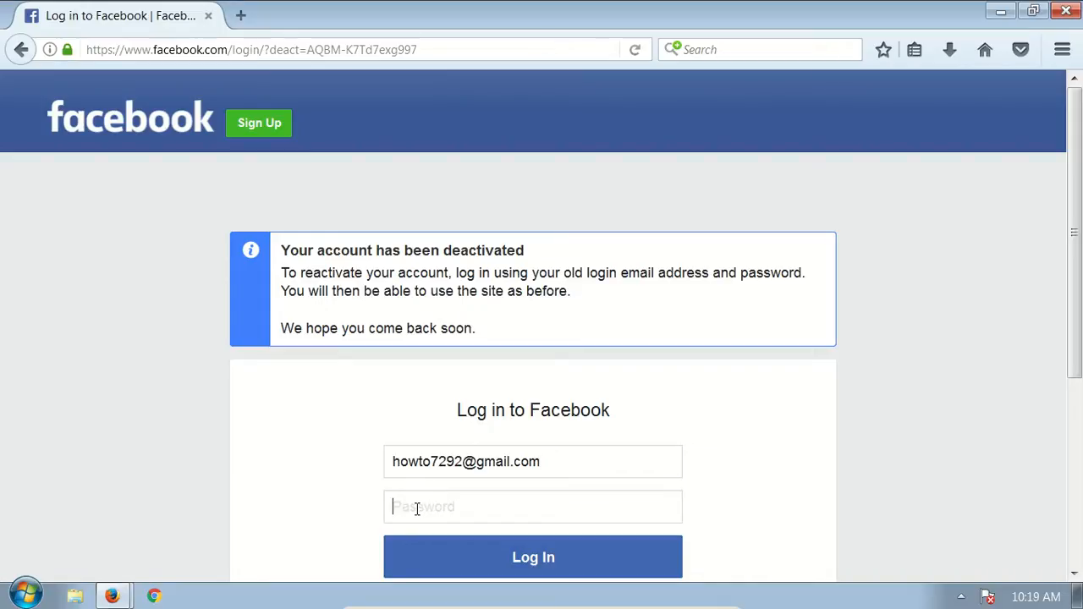